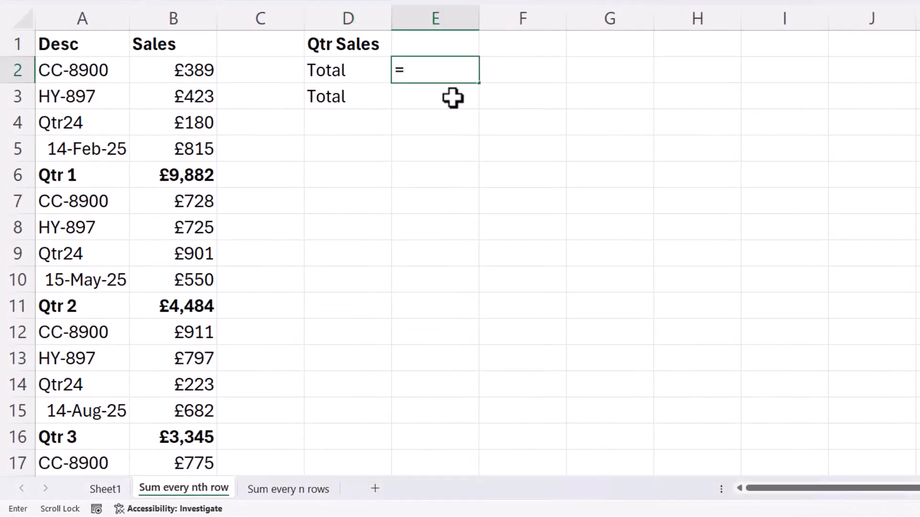
Enter =ROW(B2:B21)-1 in E2 so it spills a count from 1 beside the sales rows.
{"action": "type", "text": "row(B2:B21"}
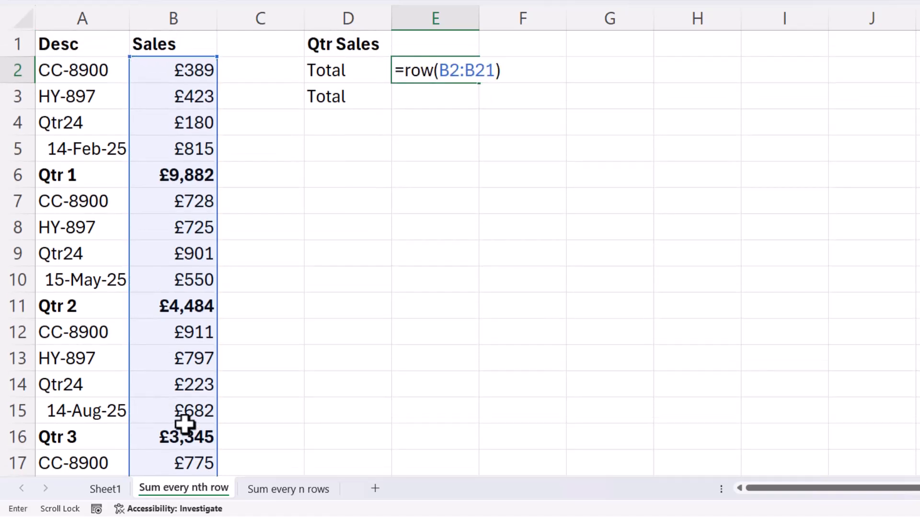
{"action": "key", "text": "Enter"}
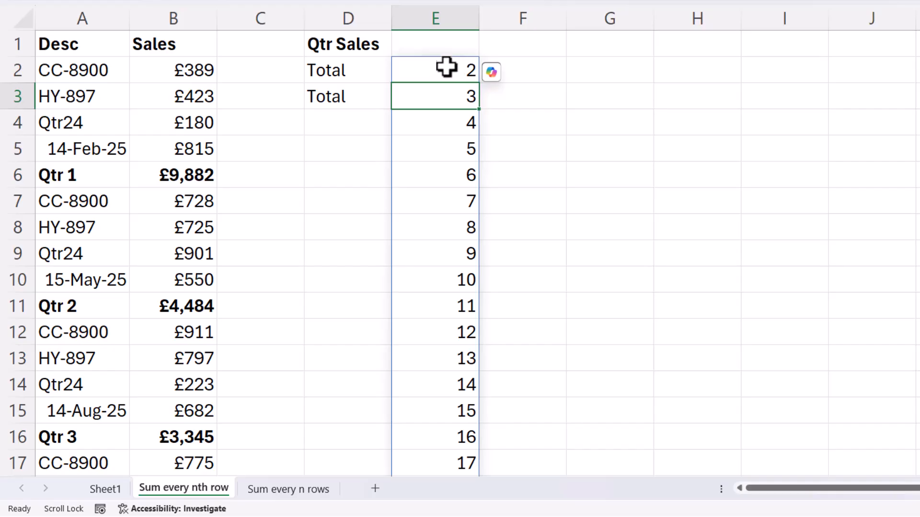
{"action": "mouse_move", "coordinate": [437, 404]}
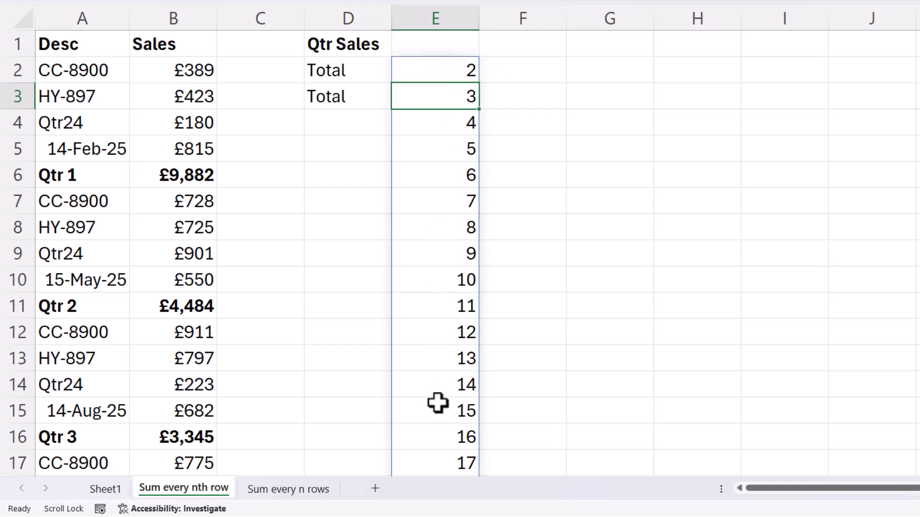
{"action": "mouse_move", "coordinate": [446, 69]}
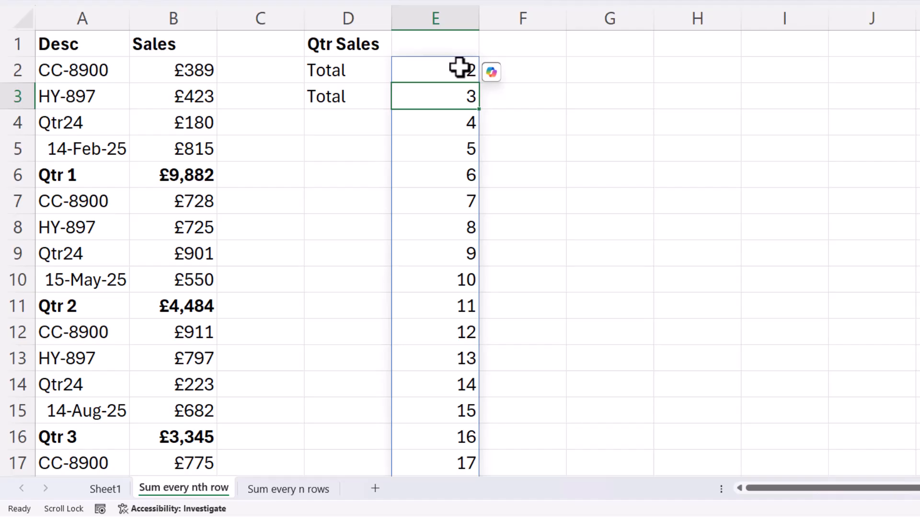
{"action": "type", "text": "=ROW(B2:B21)"}
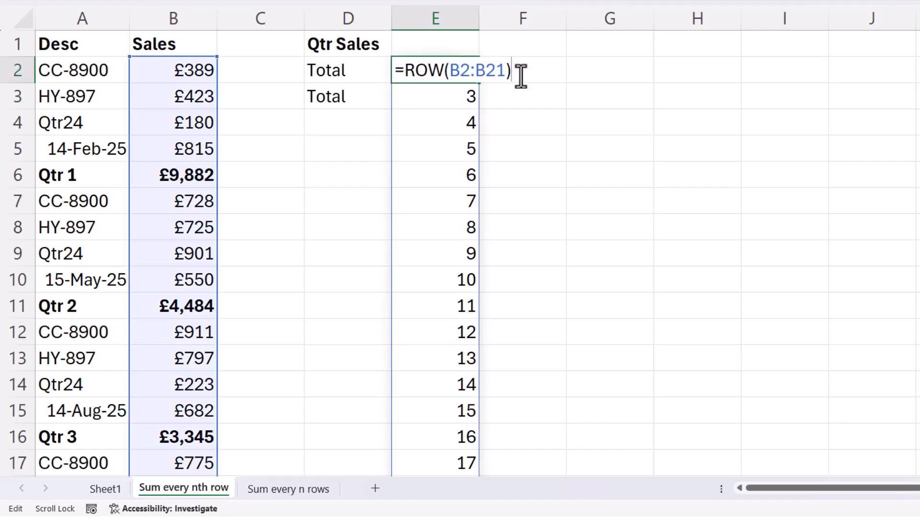
{"action": "type", "text": "-1"}
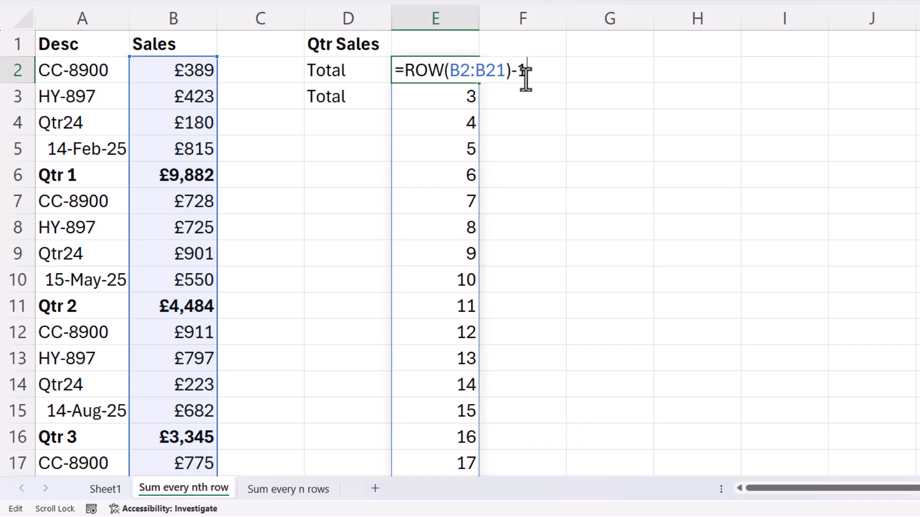
{"action": "key", "text": "Enter"}
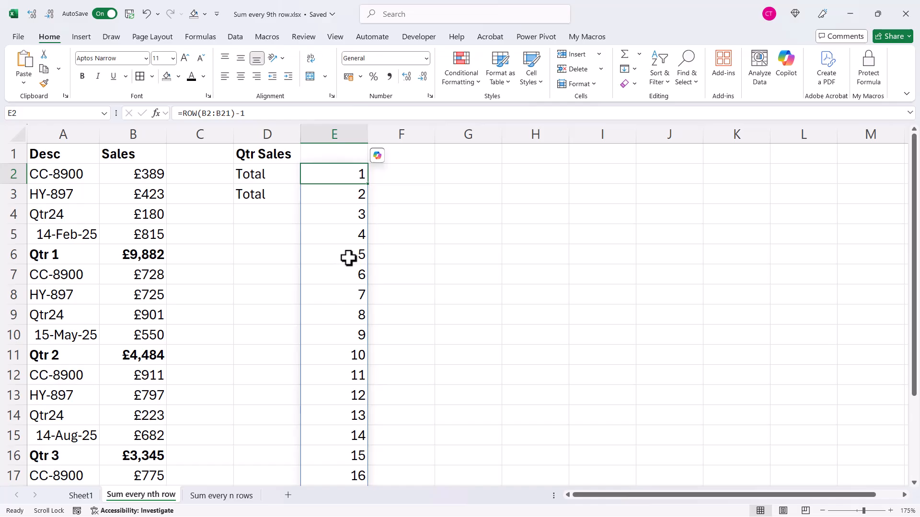
{"action": "mouse_move", "coordinate": [359, 256]}
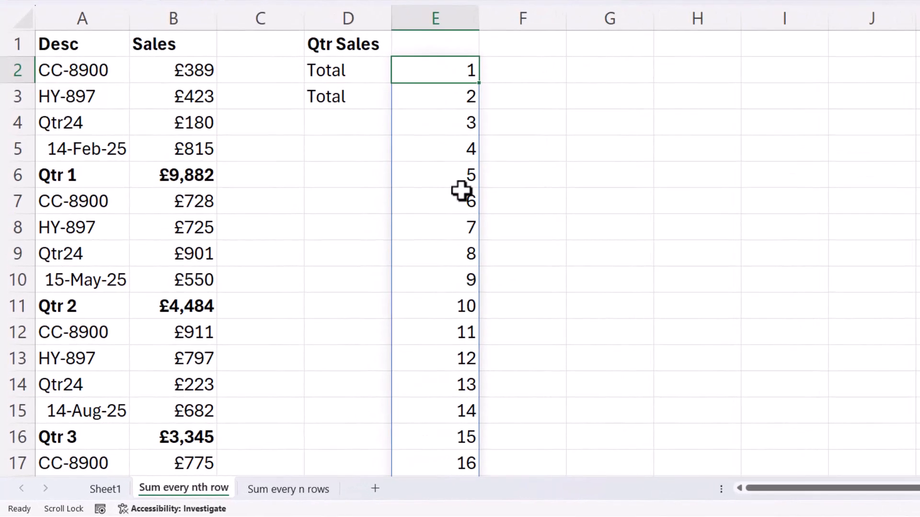
{"action": "mouse_move", "coordinate": [105, 179]}
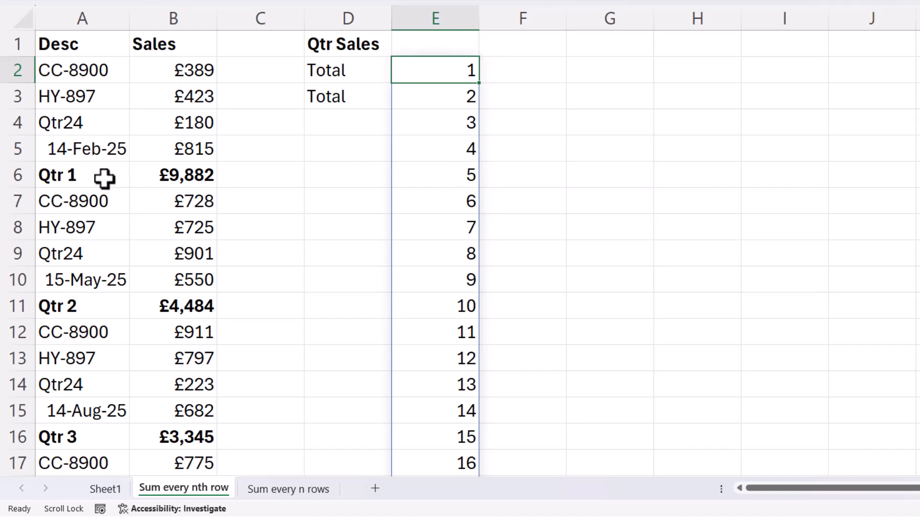
{"action": "mouse_move", "coordinate": [182, 177]}
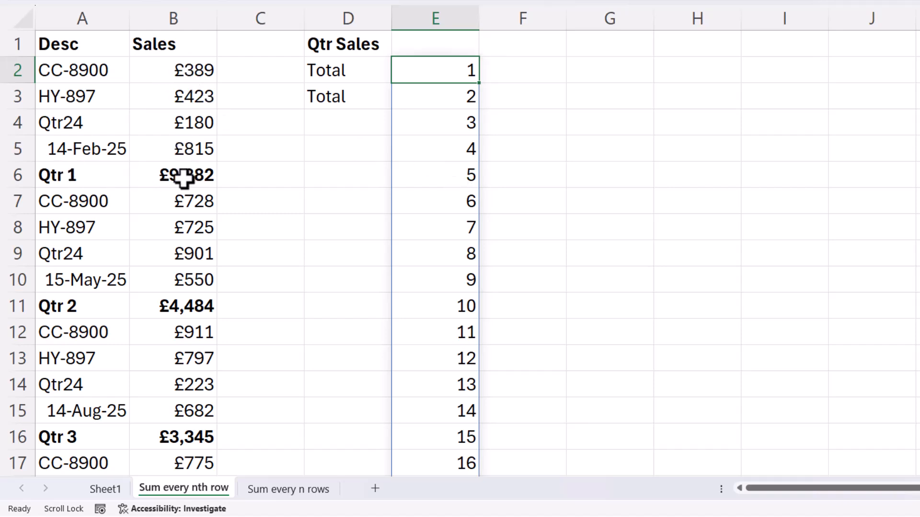
{"action": "mouse_move", "coordinate": [196, 299]}
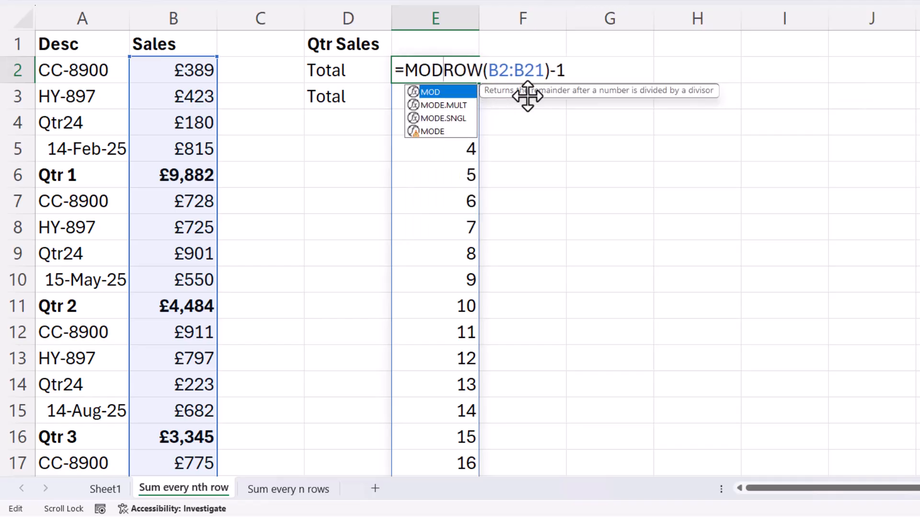
{"action": "mouse_move", "coordinate": [657, 97]}
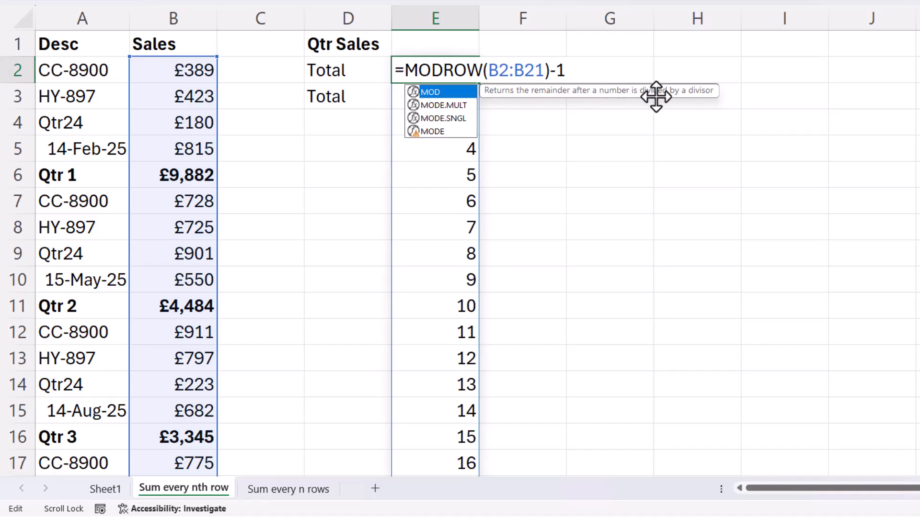
{"action": "mouse_move", "coordinate": [617, 124]}
{"action": "type", "text": "("}
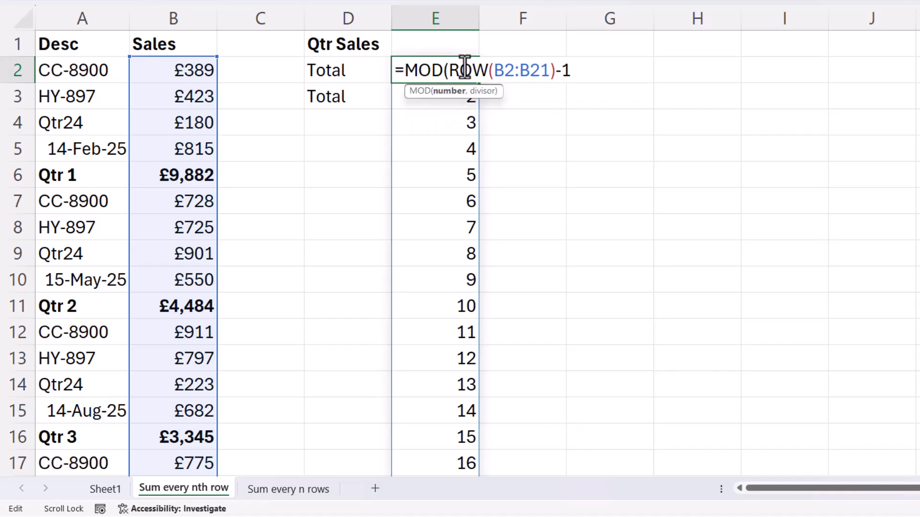
{"action": "mouse_move", "coordinate": [577, 70]}
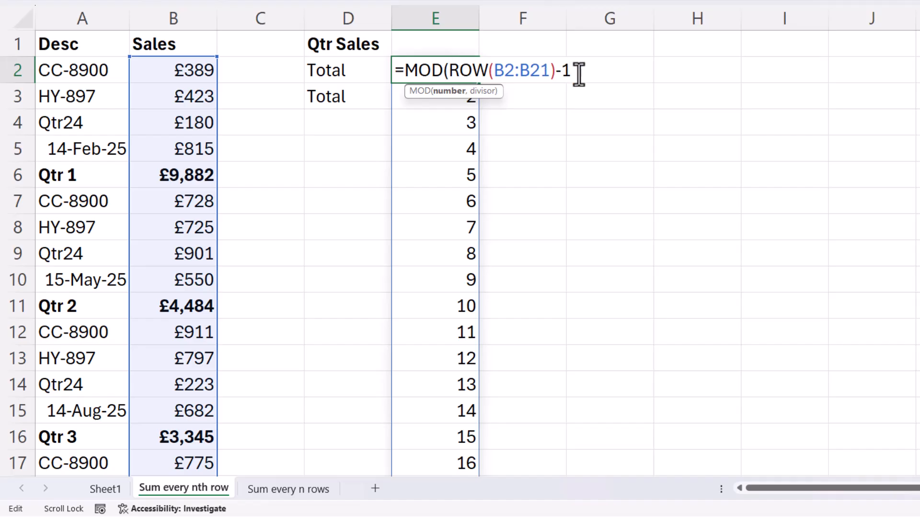
Wrap E2's count in MOD(…,5) so it cycles 1, 2, 3, 4, 0.
{"action": "type", "text": ",5"}
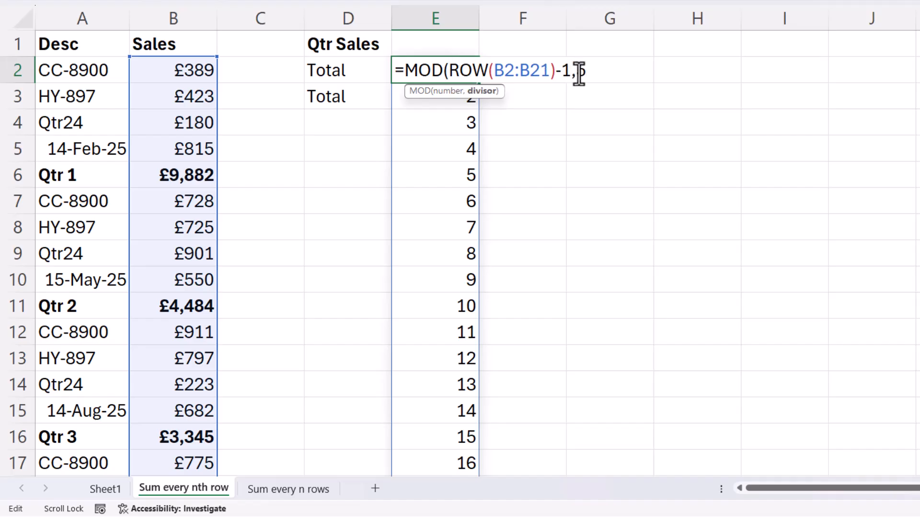
{"action": "type", "text": ")"}
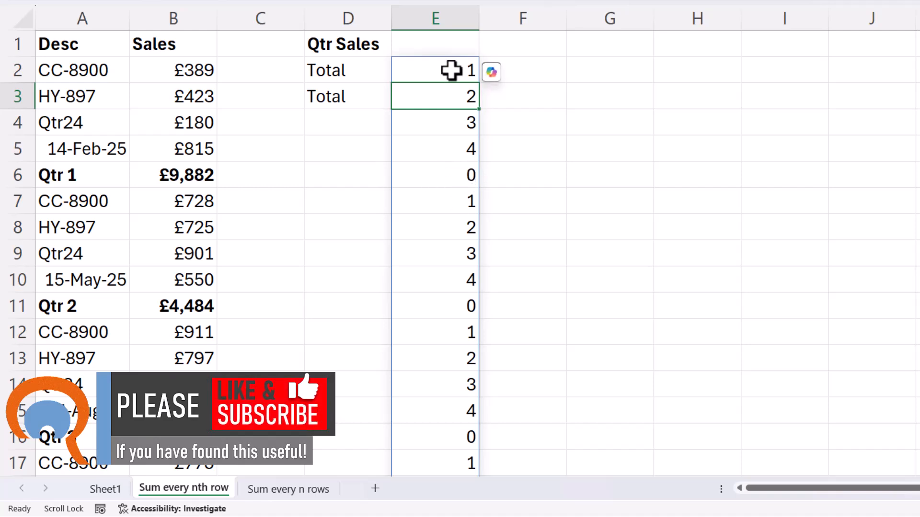
Change E2 to =MOD(ROW(B2:B21)-1,5)=0 so every fifth row spills TRUE.
{"action": "type", "text": "=MOD(ROW(B2:B21)-1,5)"}
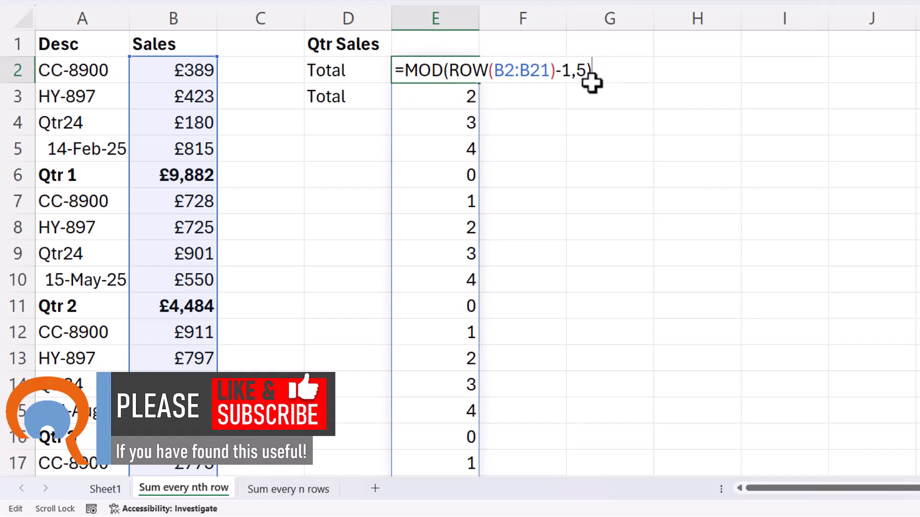
{"action": "type", "text": "=0"}
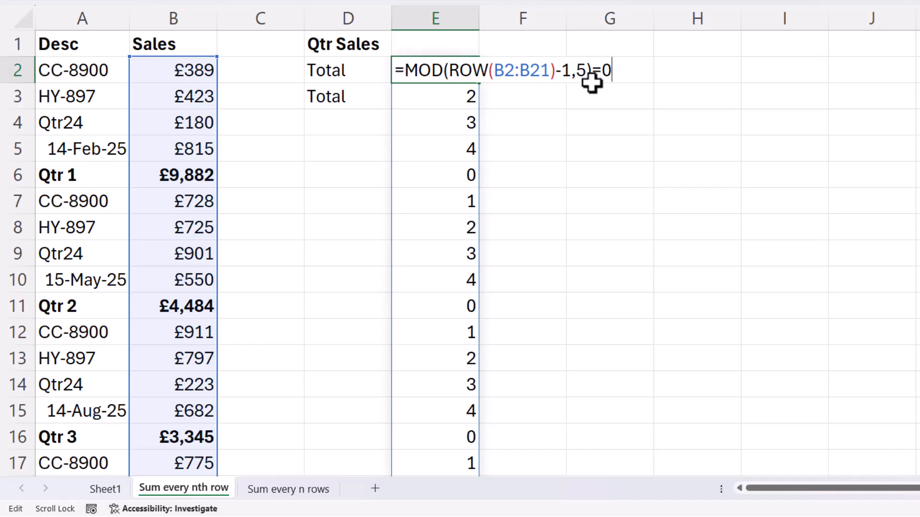
{"action": "key", "text": "enter"}
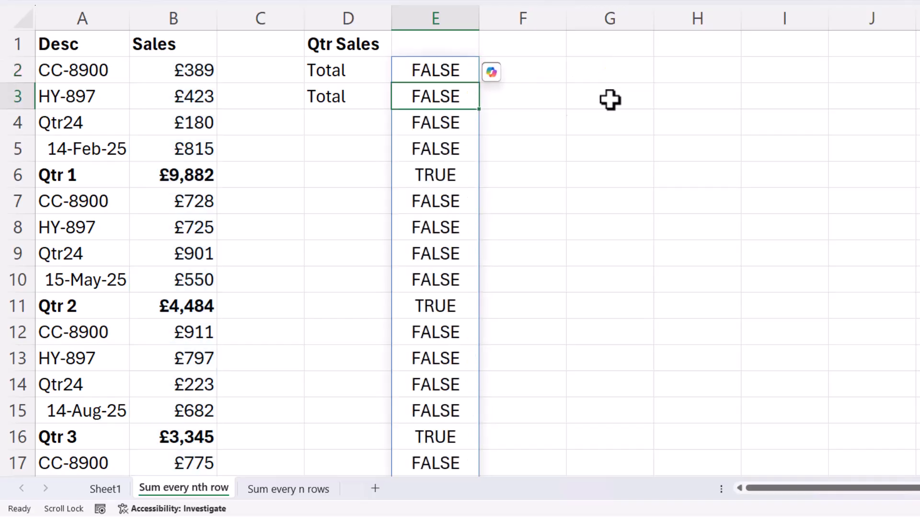
{"action": "mouse_move", "coordinate": [347, 191]}
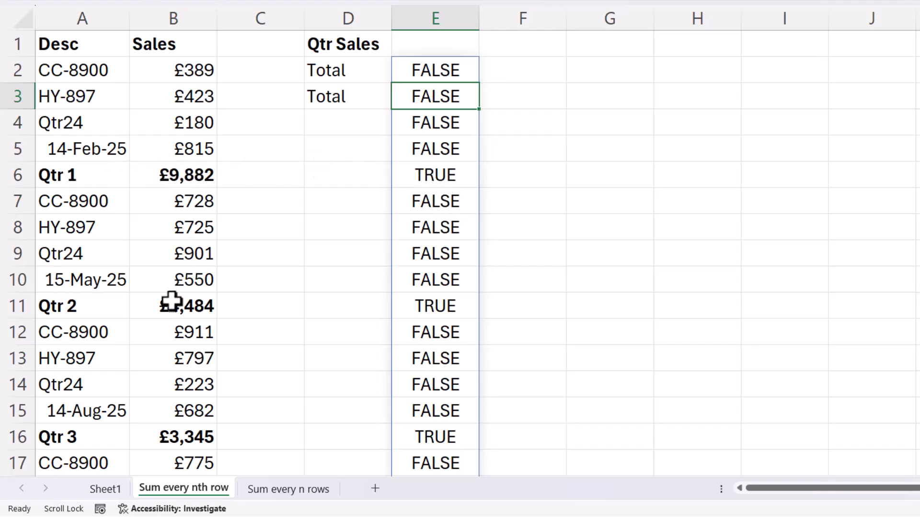
{"action": "left_click", "coordinate": [434, 70]}
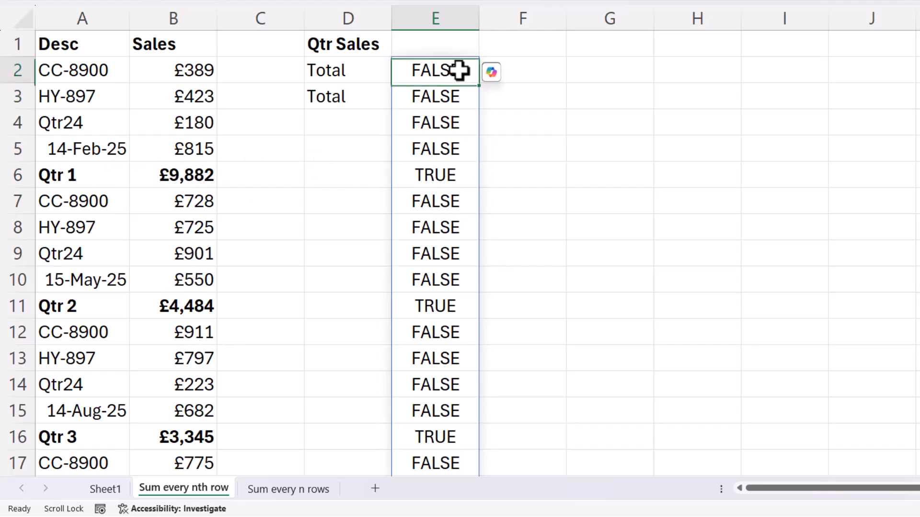
Wrap E2's row test in FILTER(B2:B21,…) so it spills 9882, 4484, 3345 and 3452.
{"action": "double_click", "coordinate": [435, 70]}
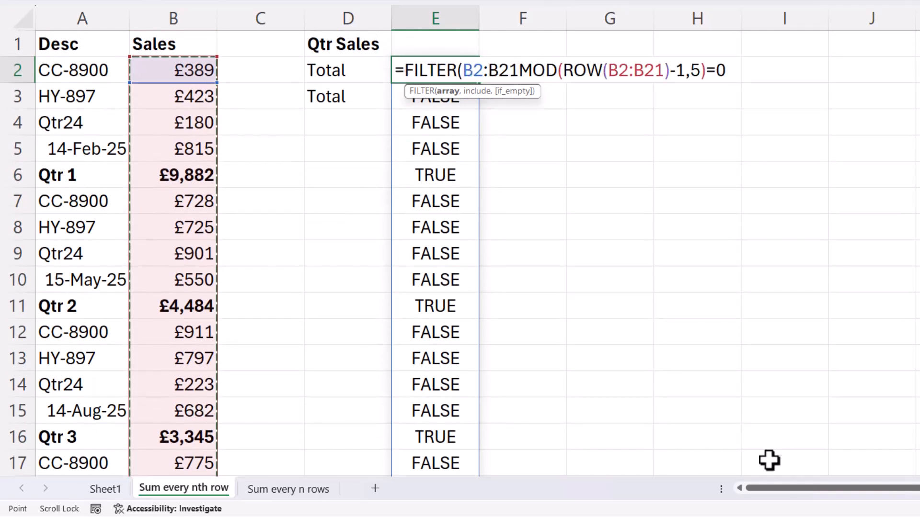
{"action": "type", "text": ","}
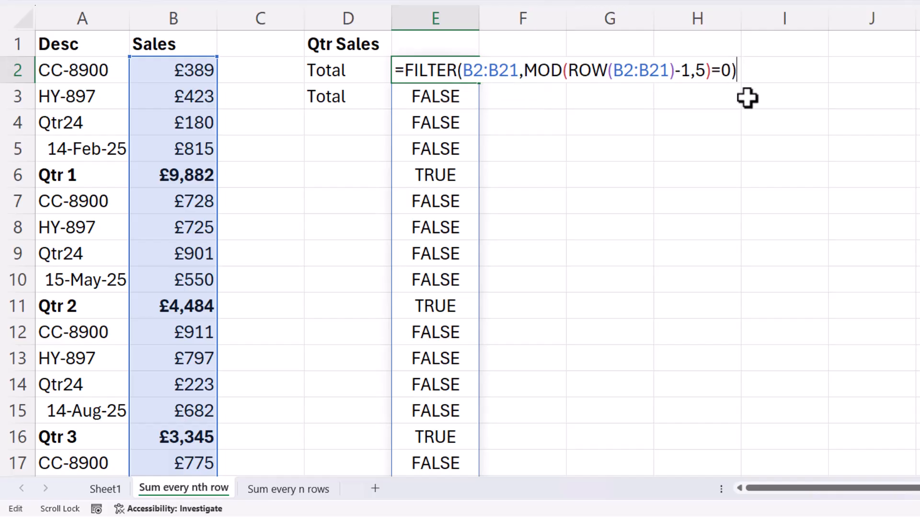
{"action": "key", "text": "Enter"}
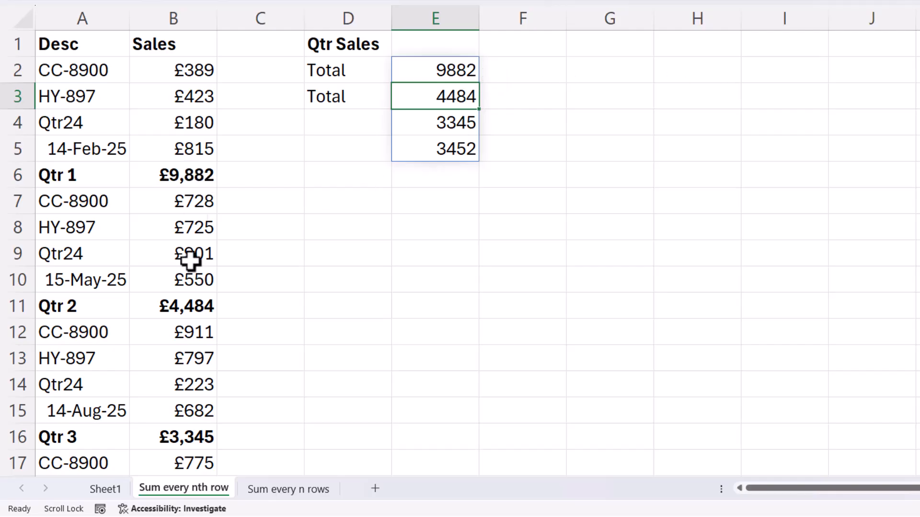
{"action": "mouse_move", "coordinate": [182, 400]}
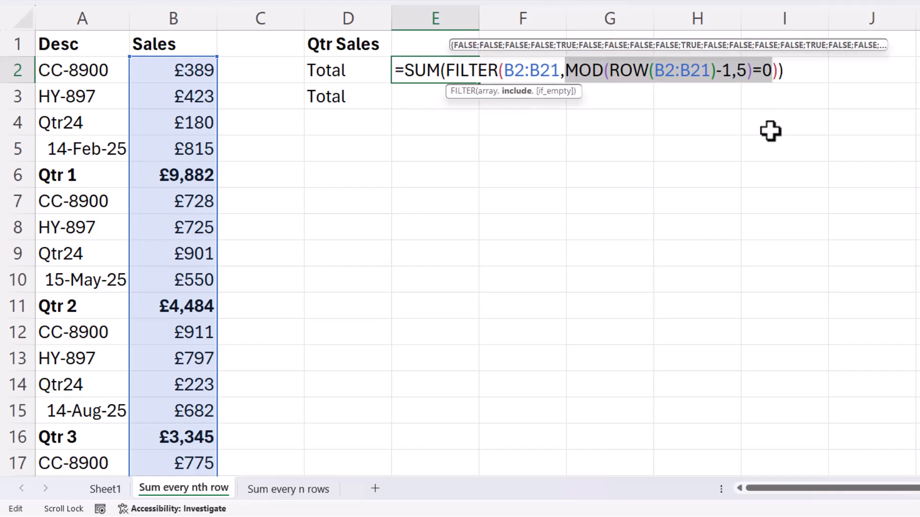
Wrap E2's FILTER in SUM so it returns the single total 21163.
{"action": "key", "text": "Enter"}
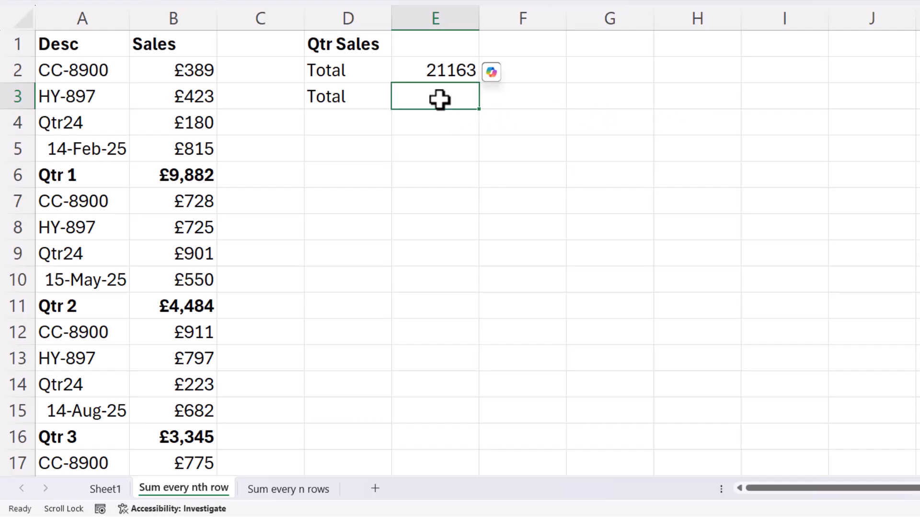
Enter =MOD(ROW(B2:B21)-1,5)=0 in E3 to spill TRUE/FALSE flags, then reopen it.
{"action": "type", "text": "=MOD(ROW(B2:B21)-1,5)=0"}
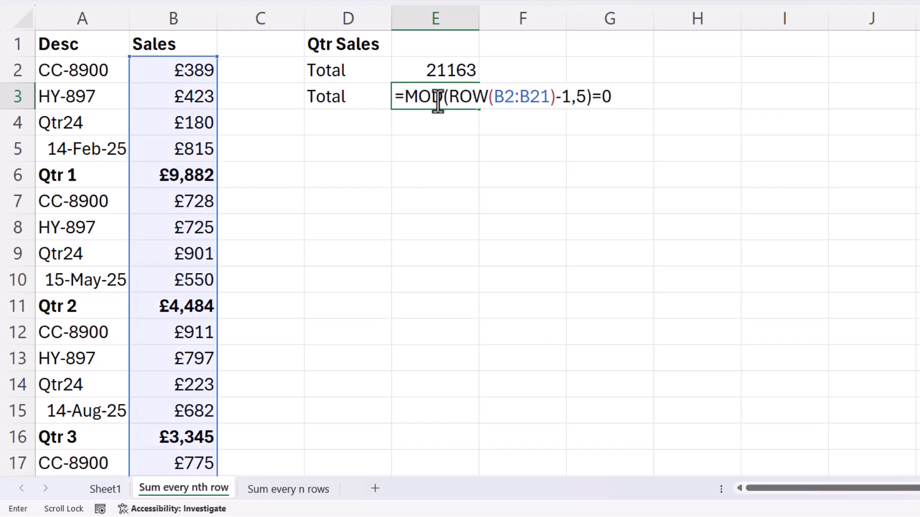
{"action": "key", "text": "Enter"}
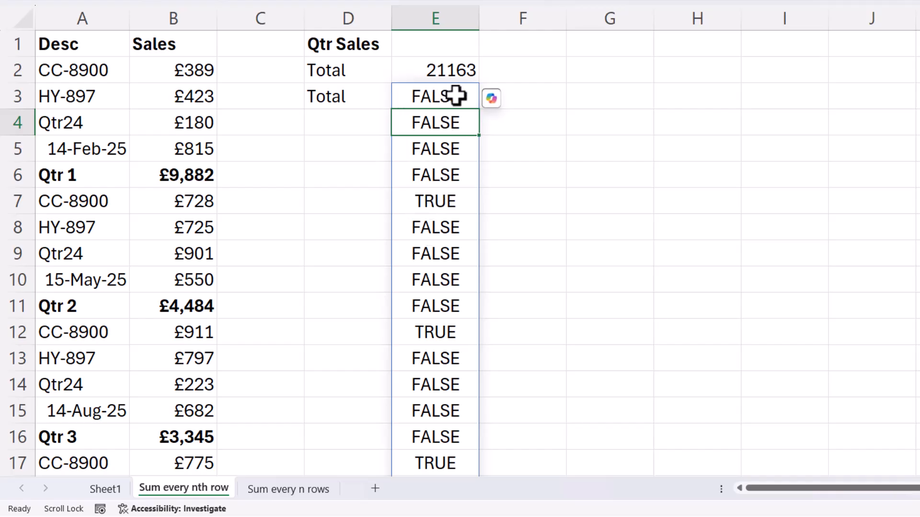
{"action": "mouse_move", "coordinate": [434, 124]}
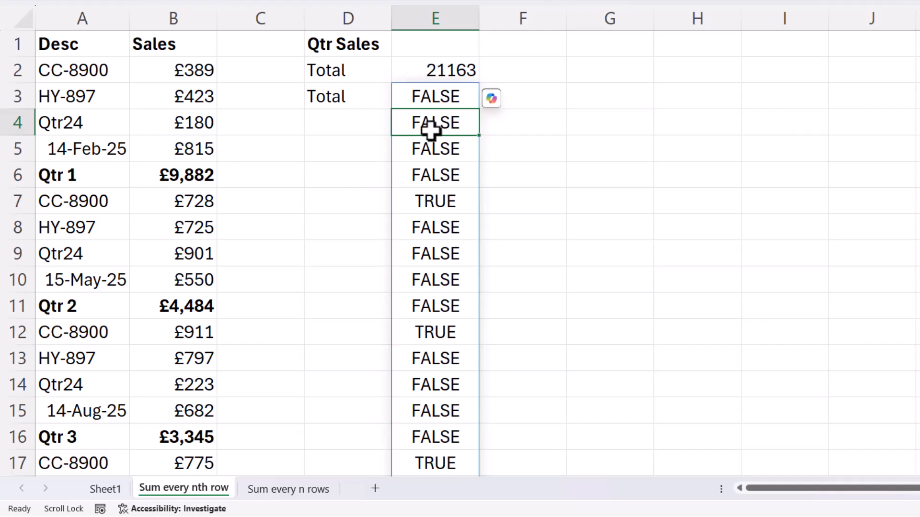
{"action": "mouse_move", "coordinate": [425, 91]}
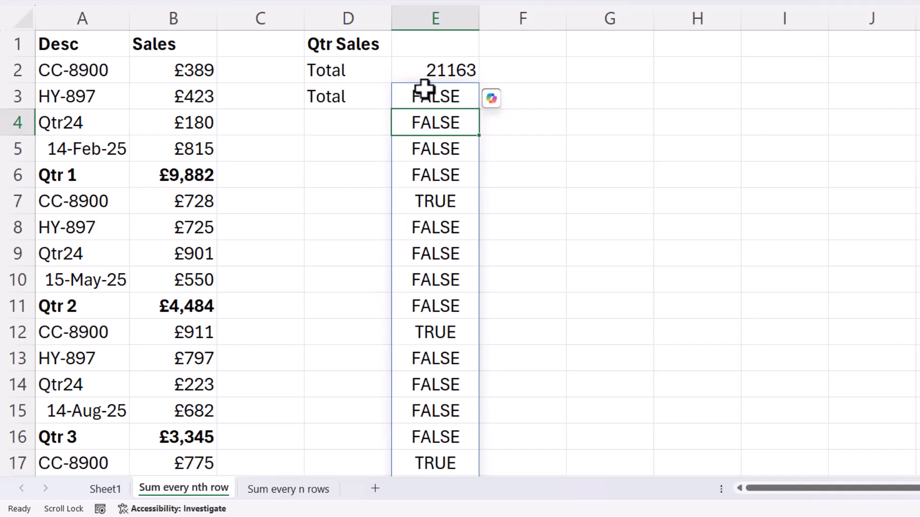
{"action": "double_click", "coordinate": [435, 95]}
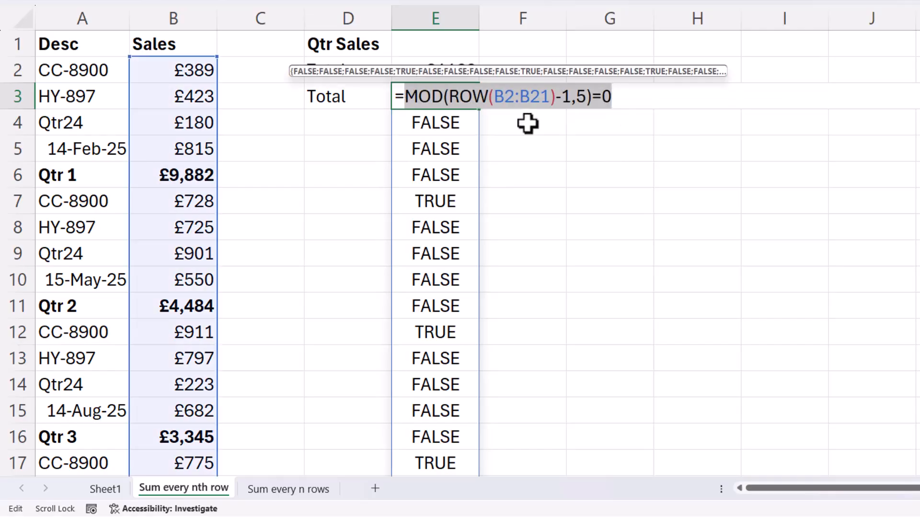
{"action": "mouse_move", "coordinate": [484, 122]}
{"action": "type", "text": "0+("}
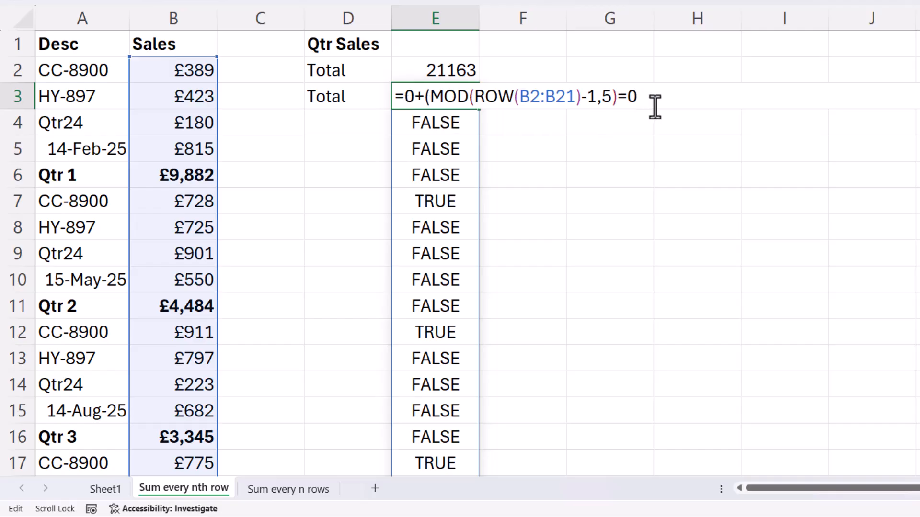
Change E3 to =0+(MOD(ROW(B2:B21)-1,5)=0) so the flags spill as 1s and 0s.
{"action": "type", "text": ")"}
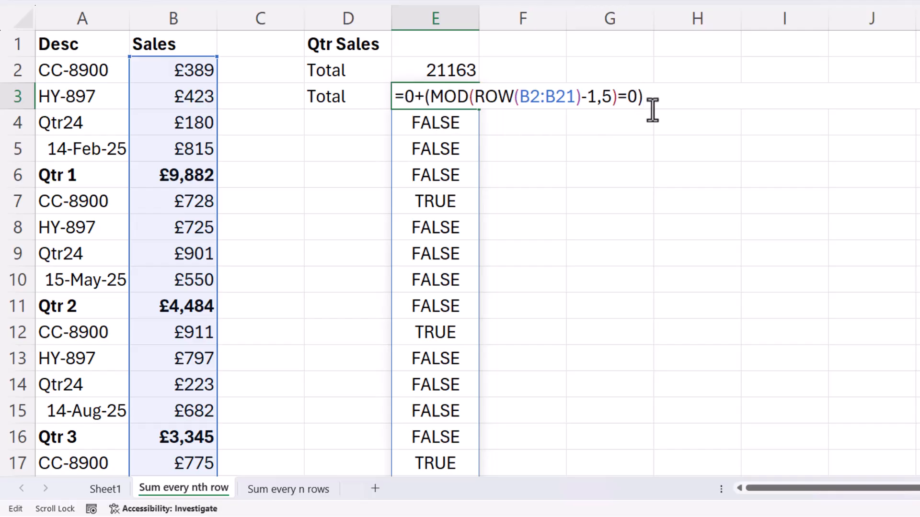
{"action": "key", "text": "Enter"}
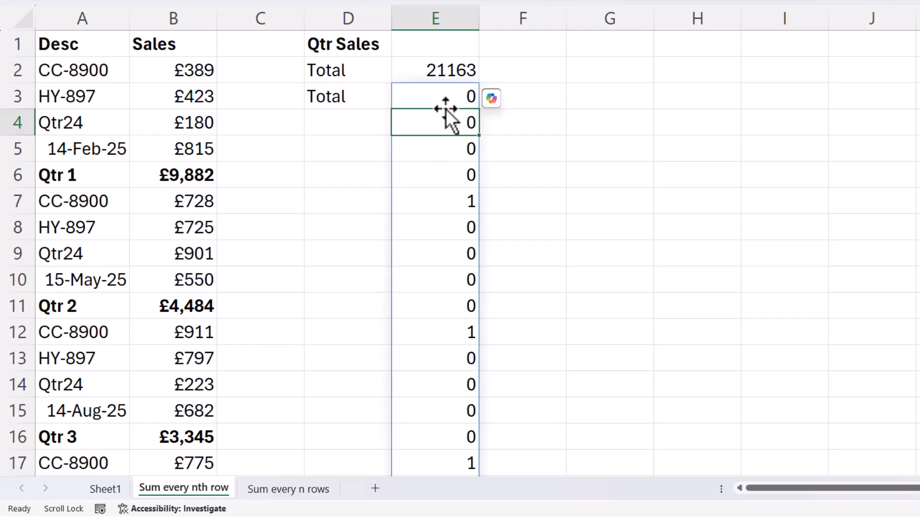
{"action": "double_click", "coordinate": [435, 96]}
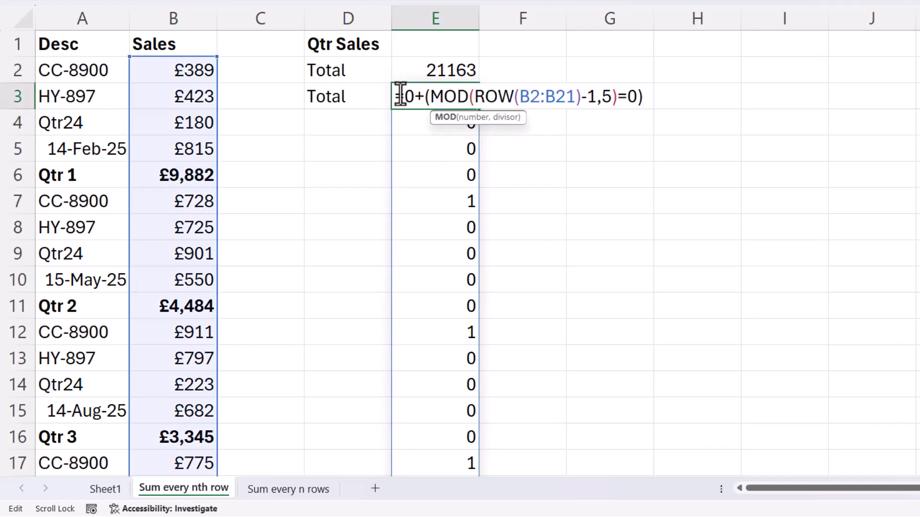
Wrap E3 in SUMPRODUCT(…,B2:B21) so it multiplies flags by sales and returns 21163.
{"action": "type", "text": "SUMPRODUCT("}
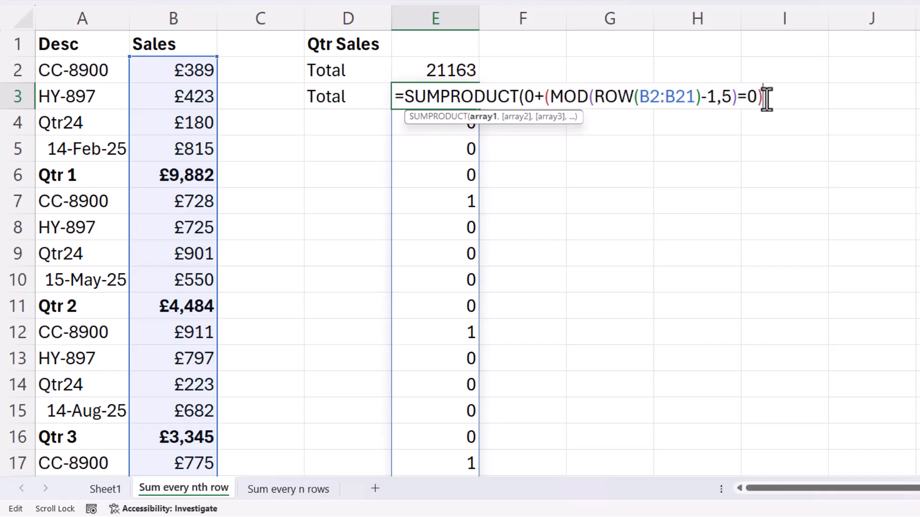
{"action": "type", "text": ","}
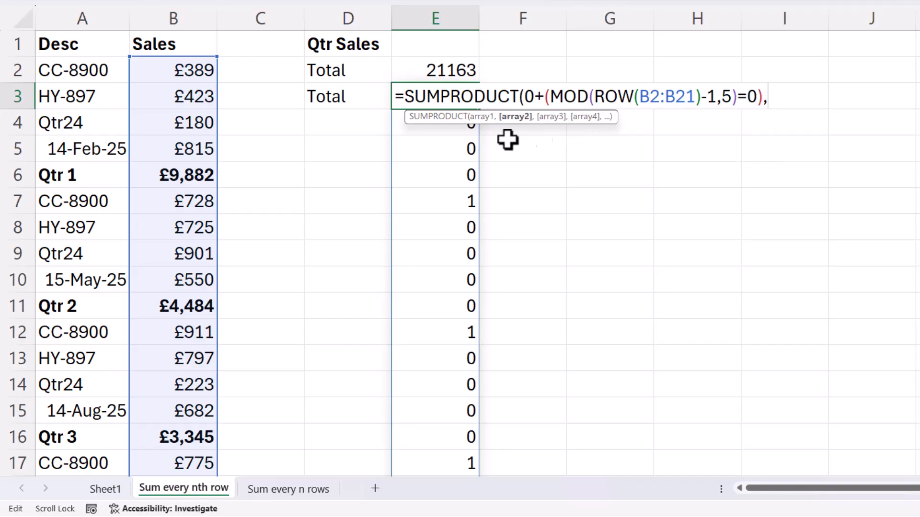
{"action": "left_click", "coordinate": [173, 70]}
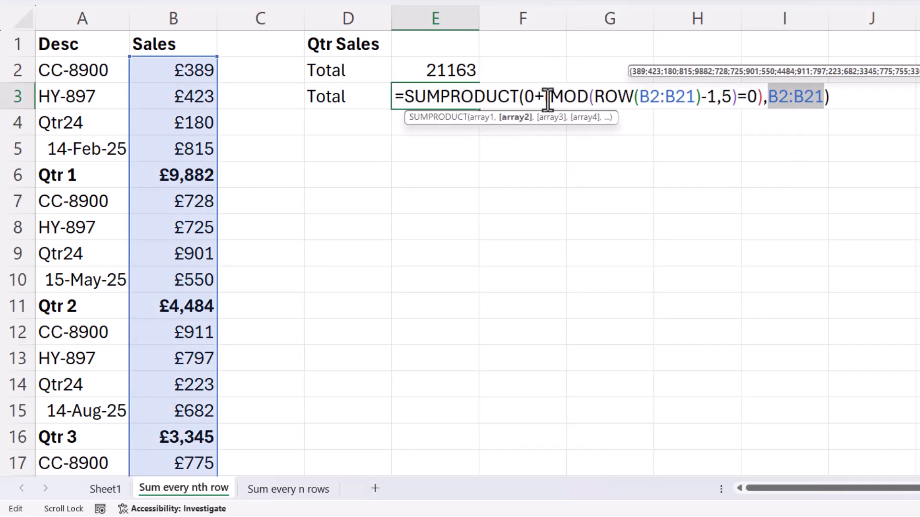
{"action": "type", "text": "("}
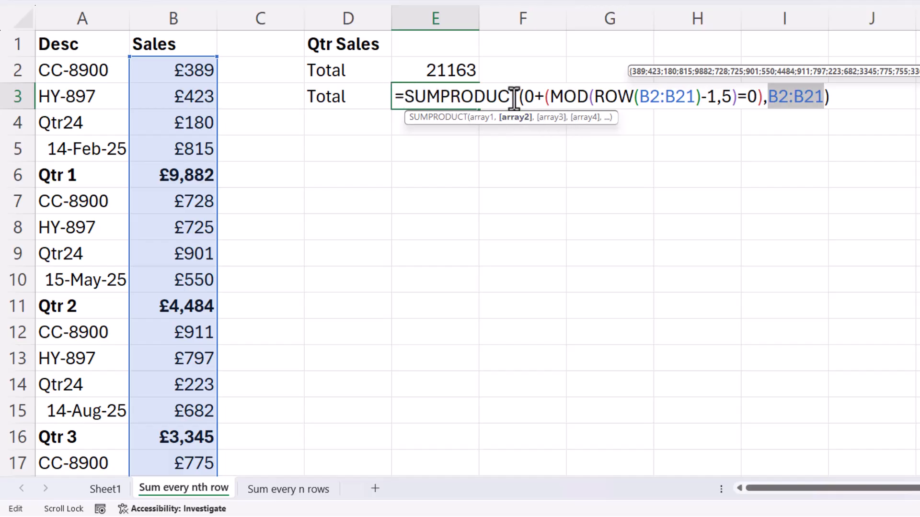
{"action": "key", "text": "Enter"}
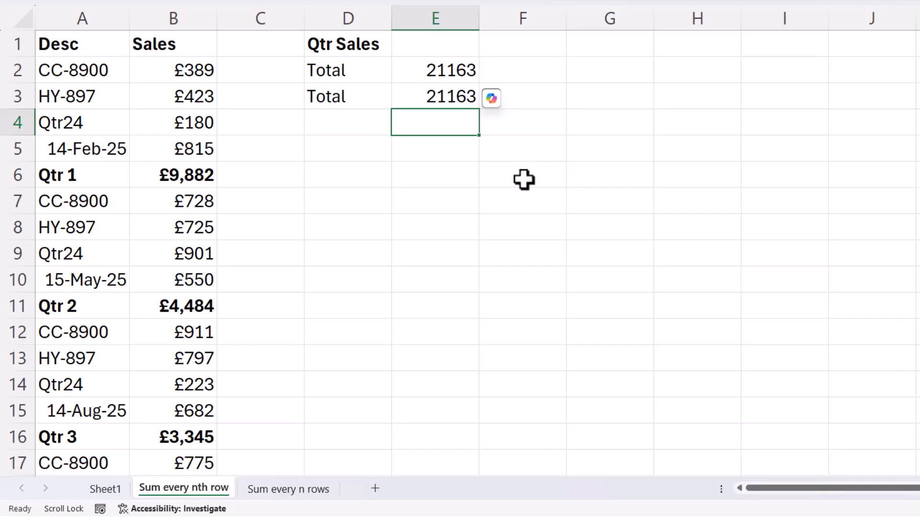
{"action": "mouse_move", "coordinate": [522, 174]}
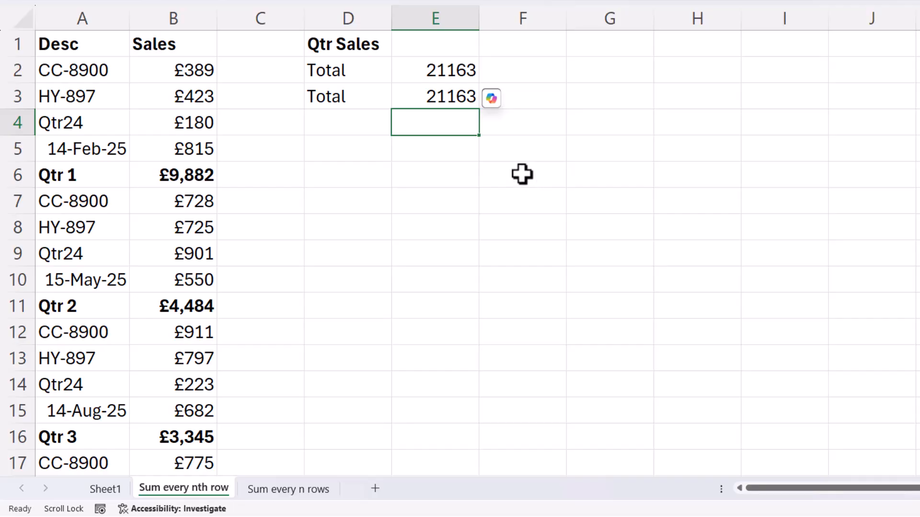